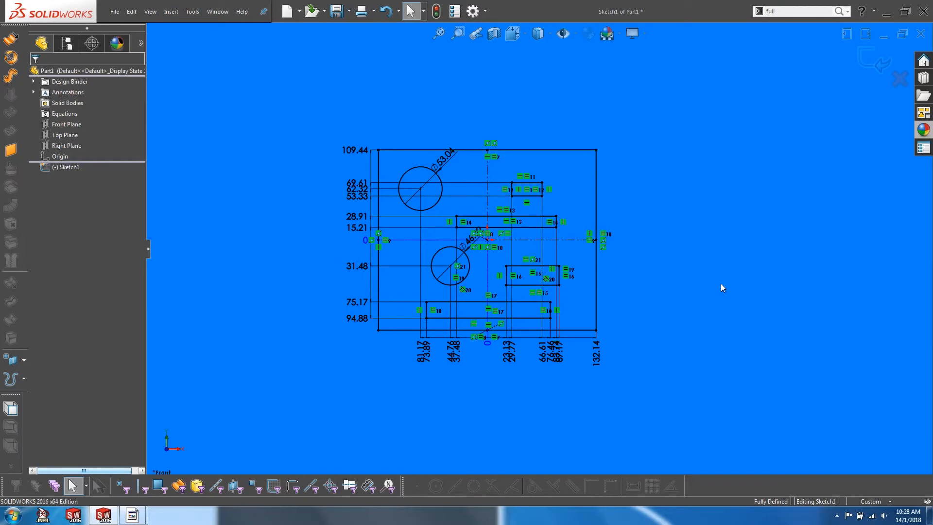
{"action": "mouse_move", "coordinate": [580, 109]}
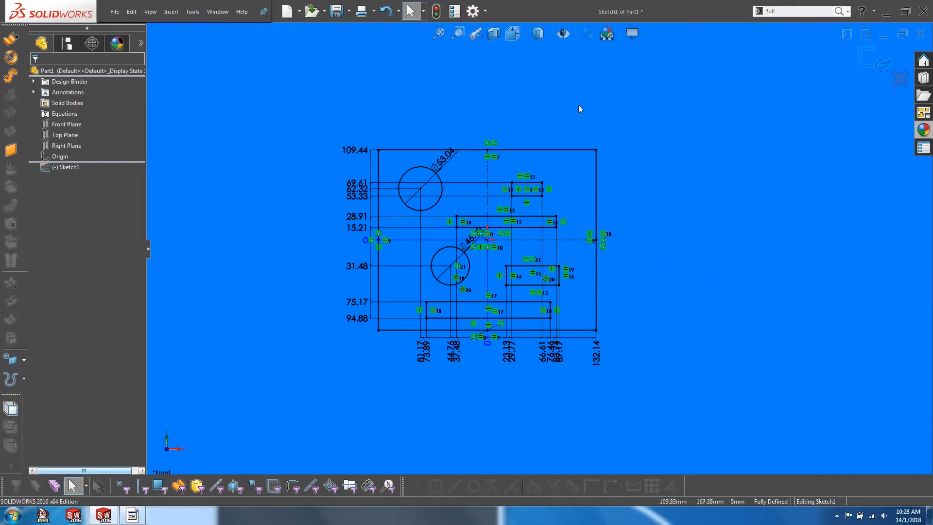
{"action": "mouse_move", "coordinate": [562, 33]}
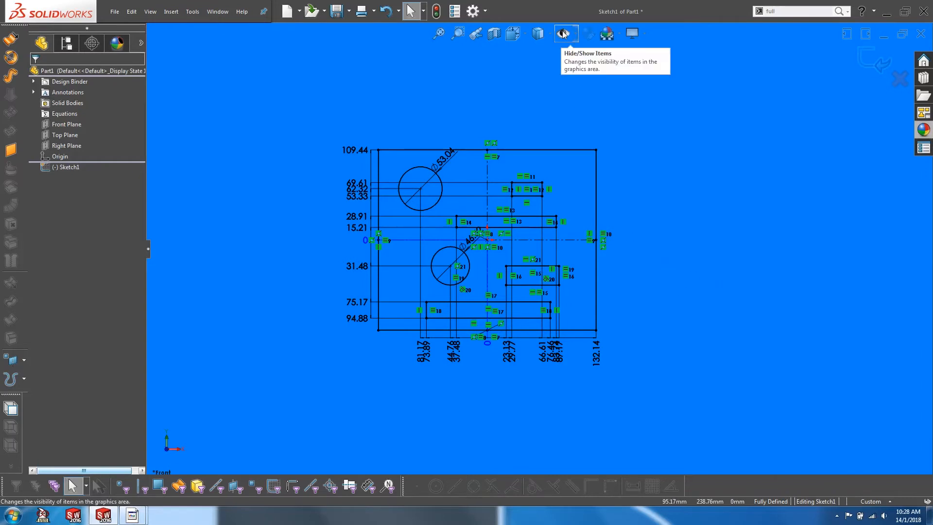
Hide the sketch's dimensions and relation symbols through Hide/Show Items, leaving bare geometry
{"action": "left_click", "coordinate": [563, 33]}
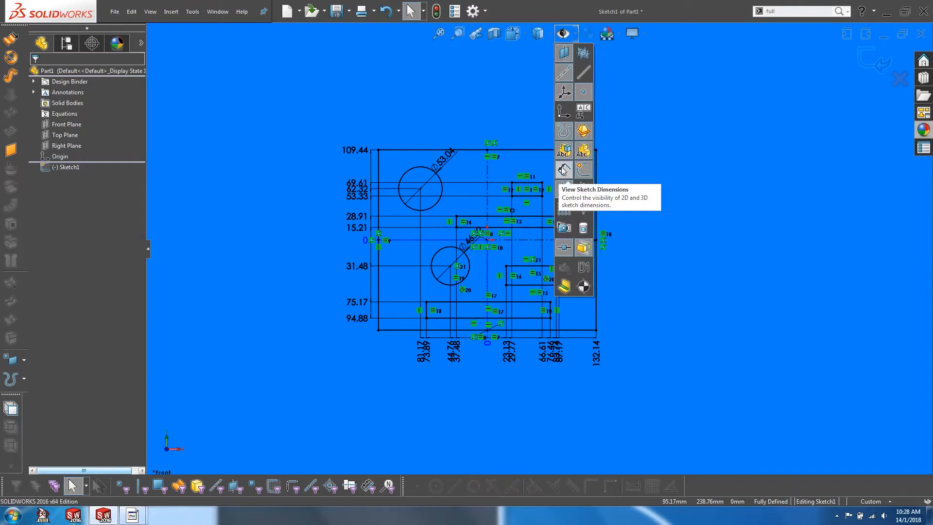
{"action": "left_click", "coordinate": [564, 169]}
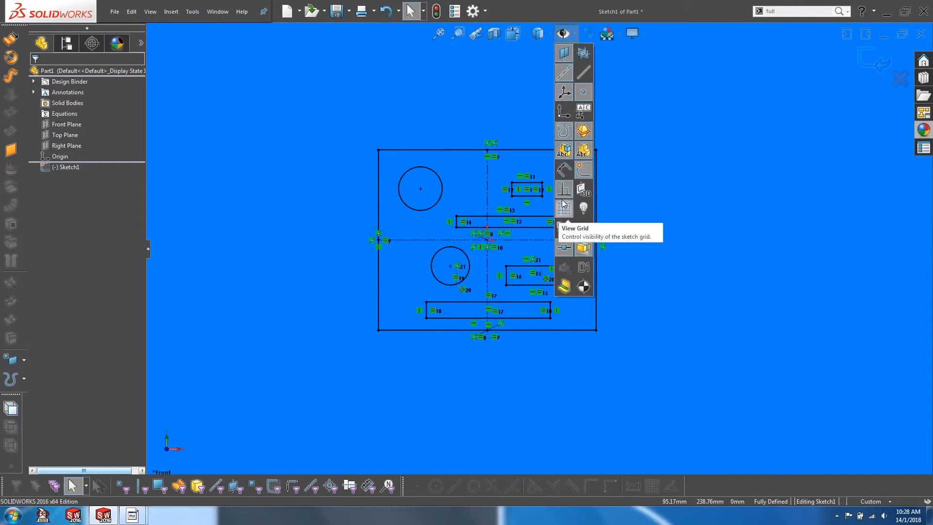
{"action": "mouse_move", "coordinate": [646, 208]}
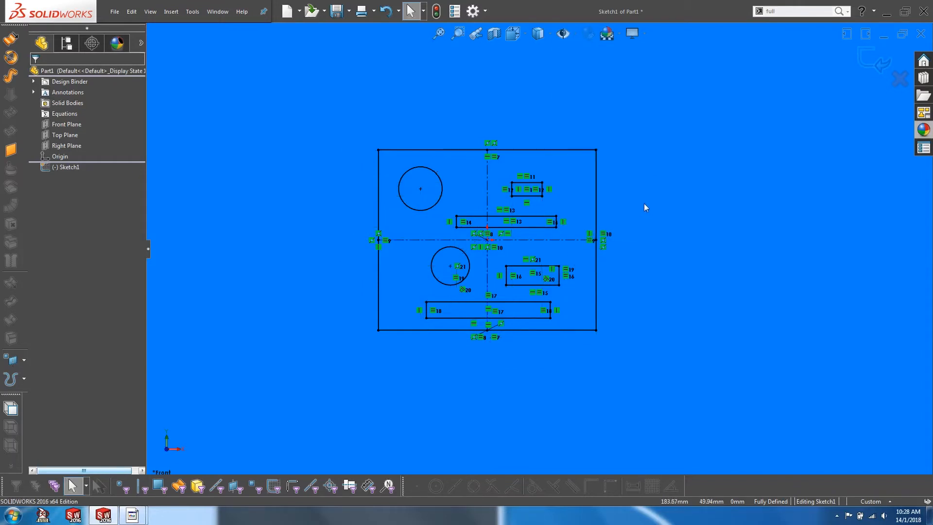
{"action": "left_click", "coordinate": [564, 33]}
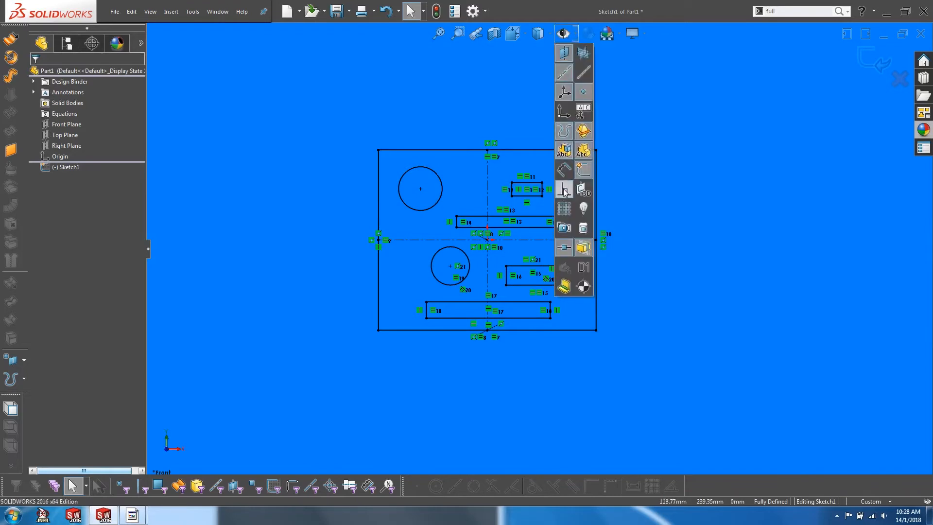
{"action": "mouse_move", "coordinate": [564, 189]}
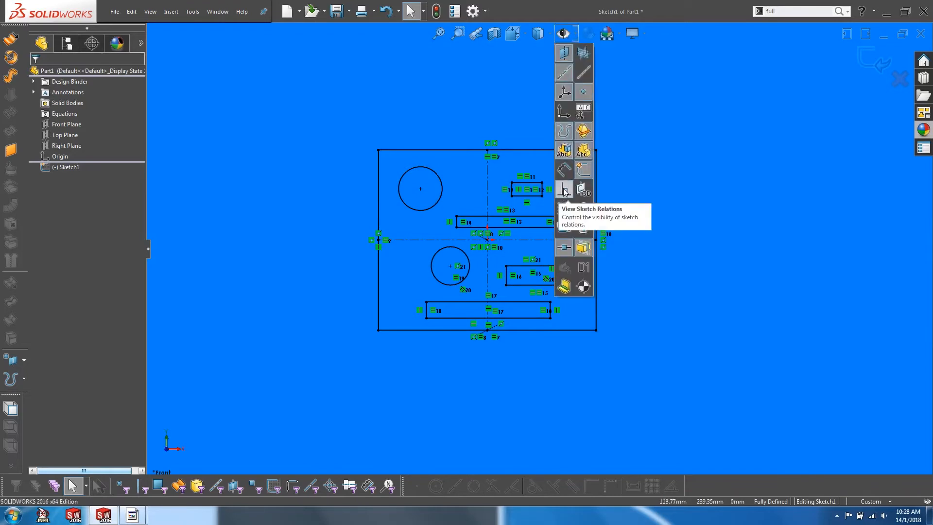
{"action": "left_click", "coordinate": [563, 188]}
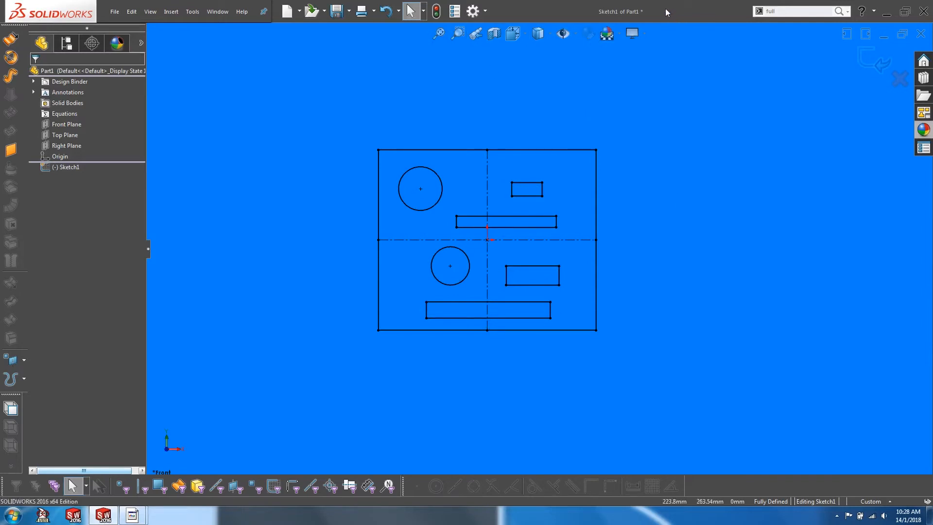
Bring up the sketch shortcut toolbar's options to reach Customize
{"action": "right_click", "coordinate": [667, 12]}
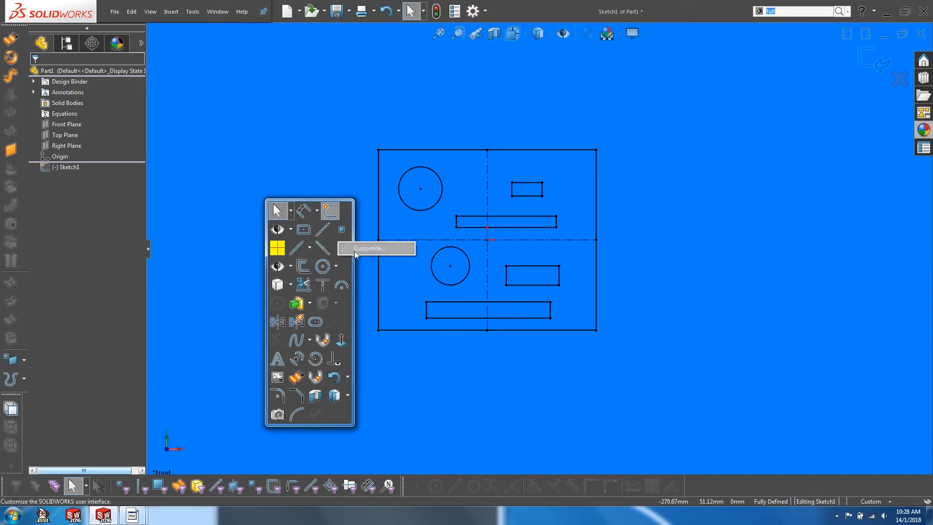
In Customize Shortcut Bars, list the View toolbar commands for the sketch bar
{"action": "left_click", "coordinate": [372, 249]}
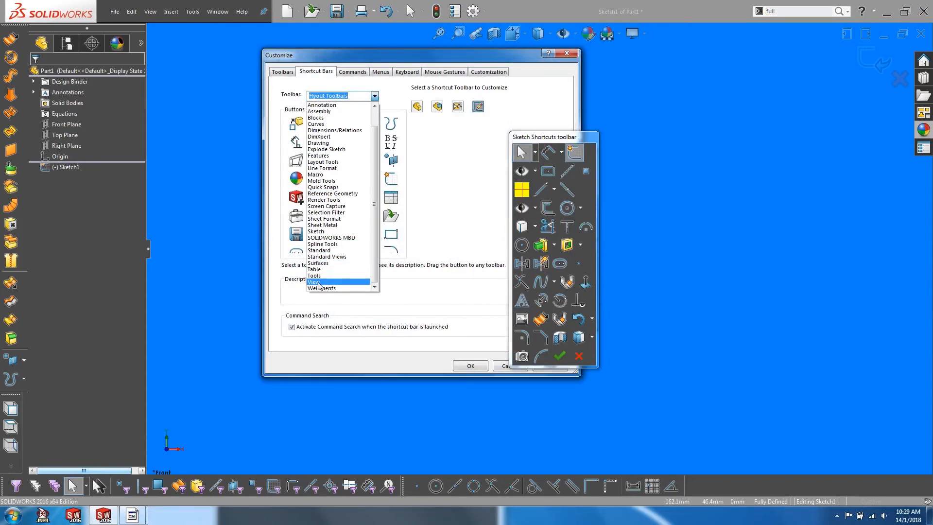
{"action": "left_click", "coordinate": [314, 282]}
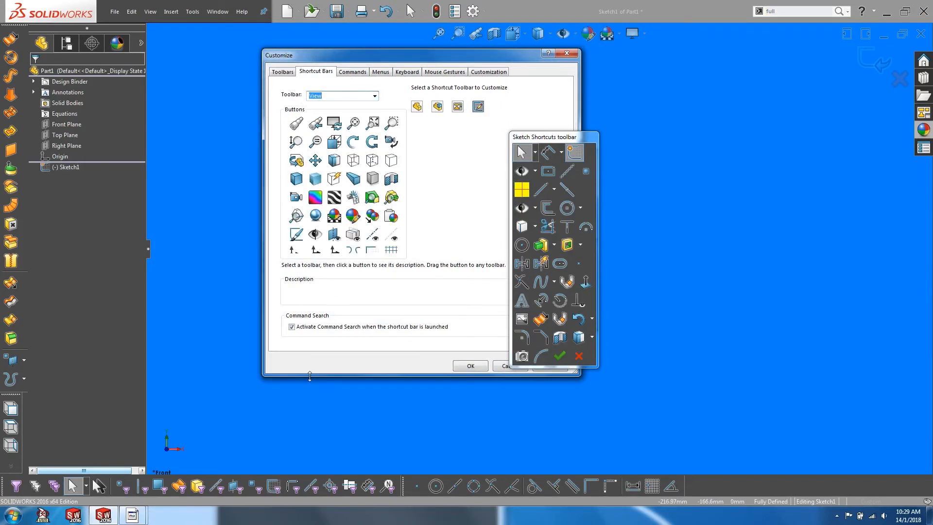
{"action": "mouse_move", "coordinate": [321, 376]}
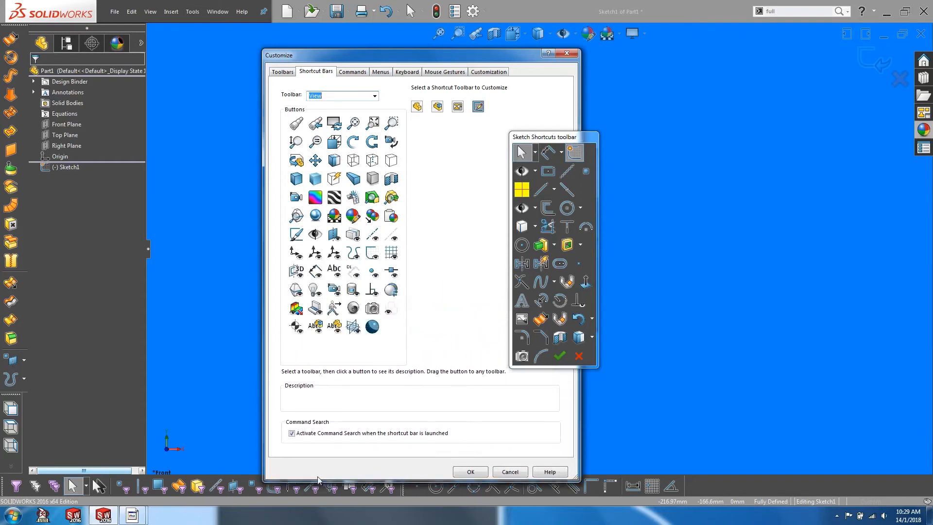
{"action": "mouse_move", "coordinate": [371, 290]}
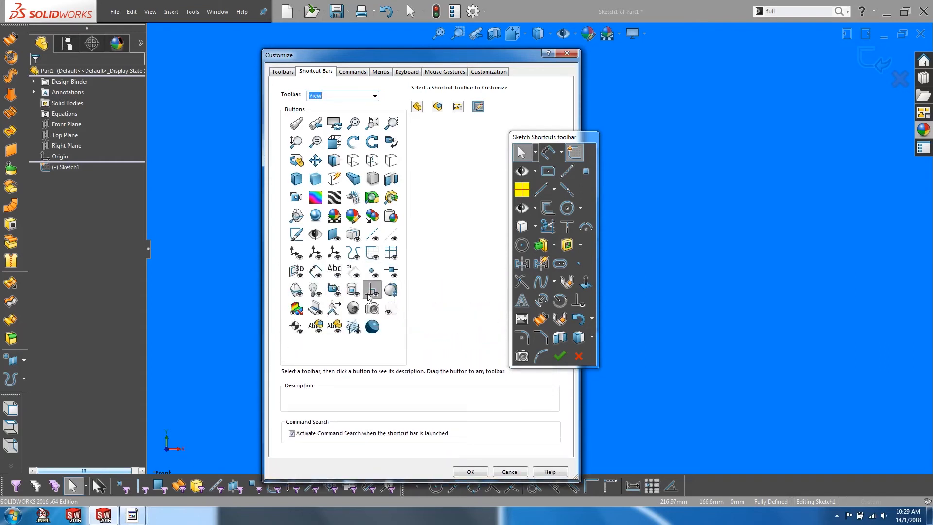
{"action": "mouse_move", "coordinate": [315, 271]}
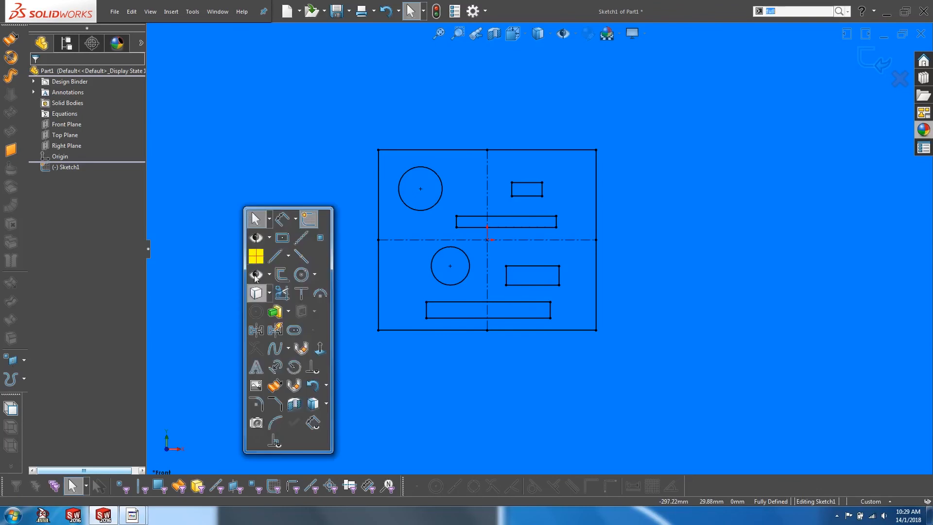
{"action": "mouse_move", "coordinate": [306, 424]}
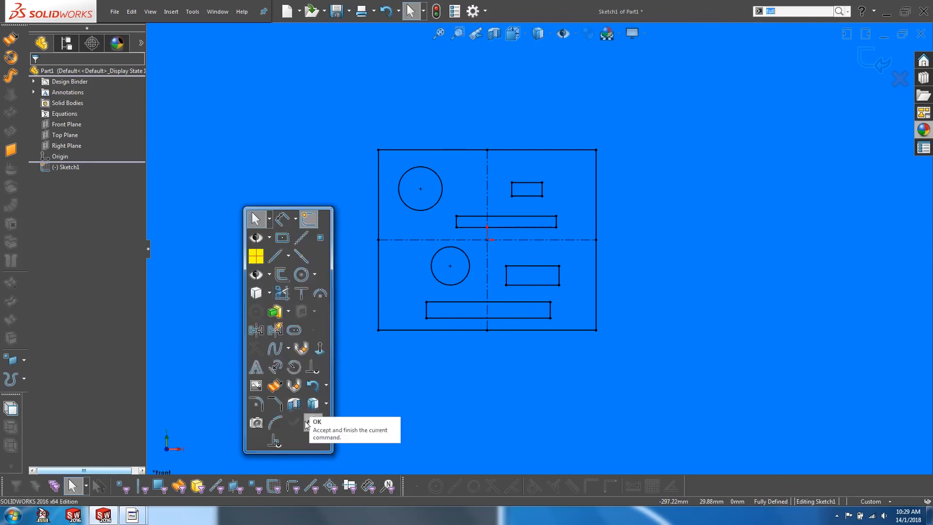
Show the sketch dimensions and relations again using the newly added toggle
{"action": "left_click", "coordinate": [307, 424]}
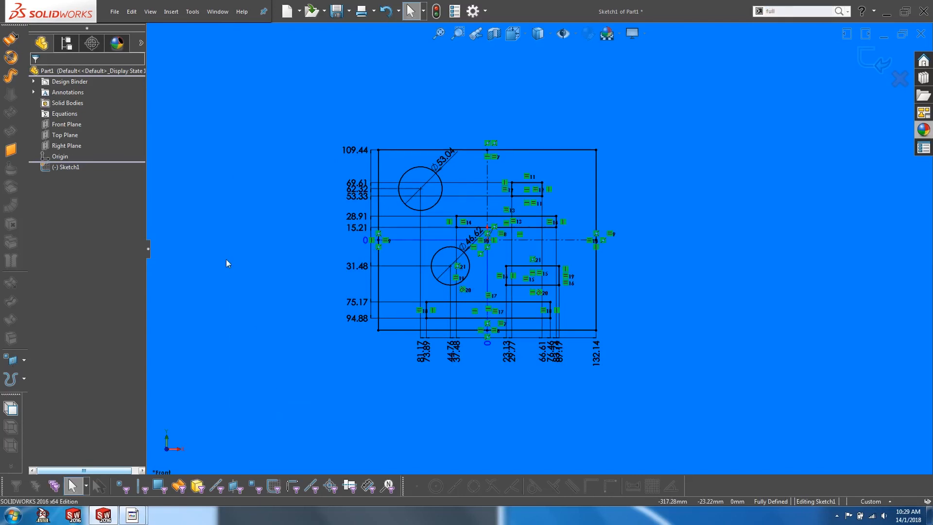
{"action": "mouse_move", "coordinate": [226, 212]}
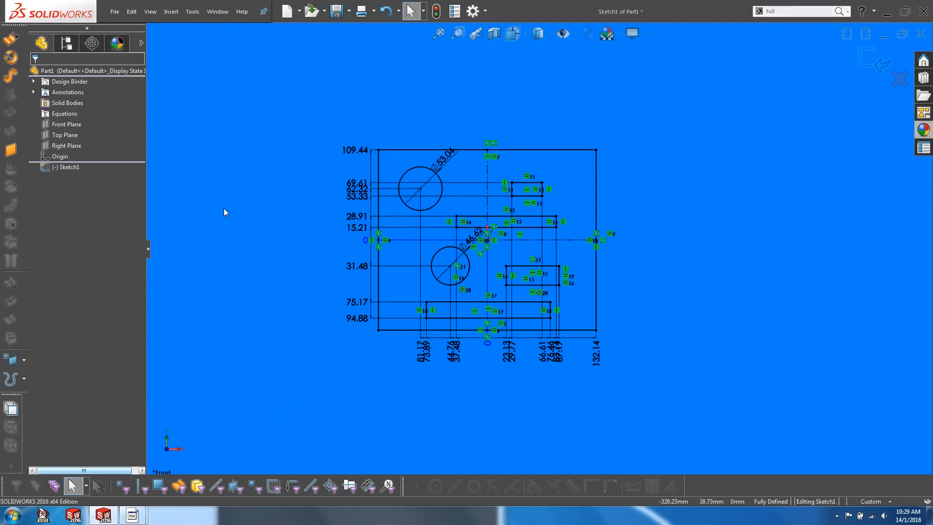